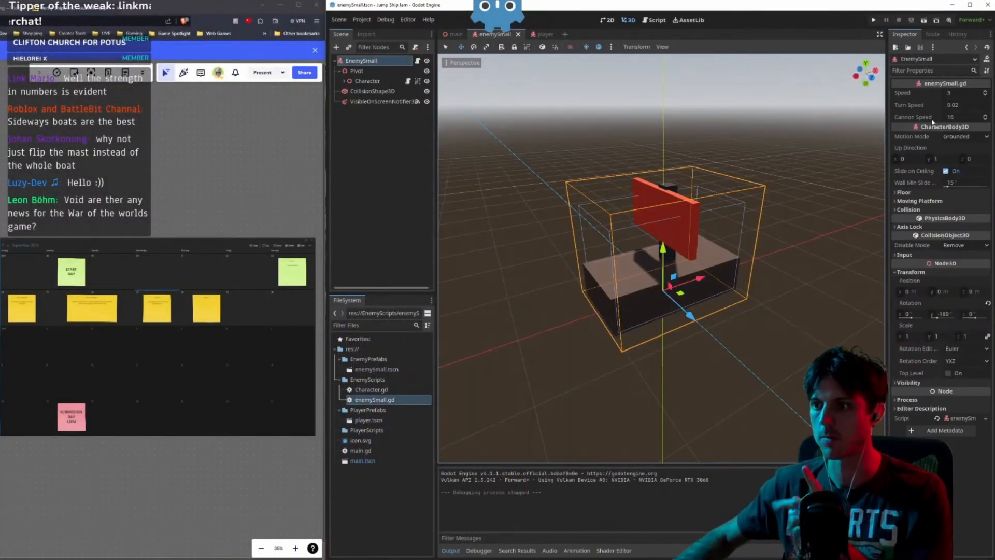
Select the Pivot child node under EnemySmall in the Scene dock instead of the root.
{"action": "left_click", "coordinate": [355, 71]}
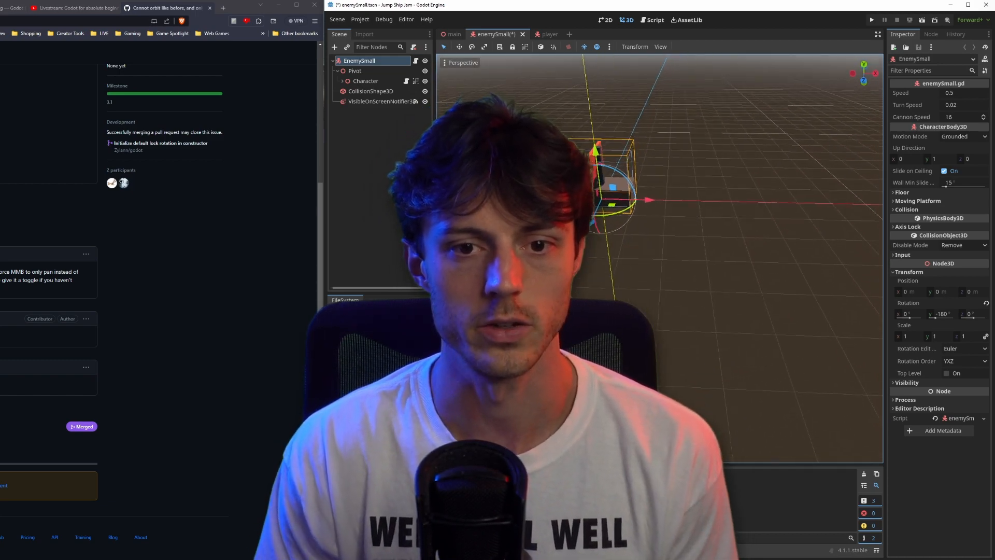
{"action": "left_click", "coordinate": [354, 70]}
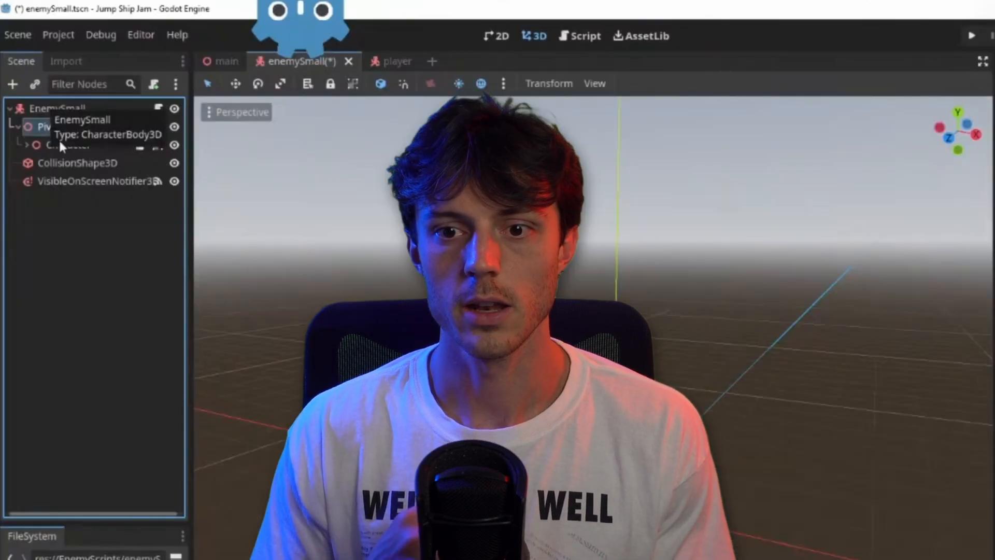
{"action": "left_click", "coordinate": [39, 127]}
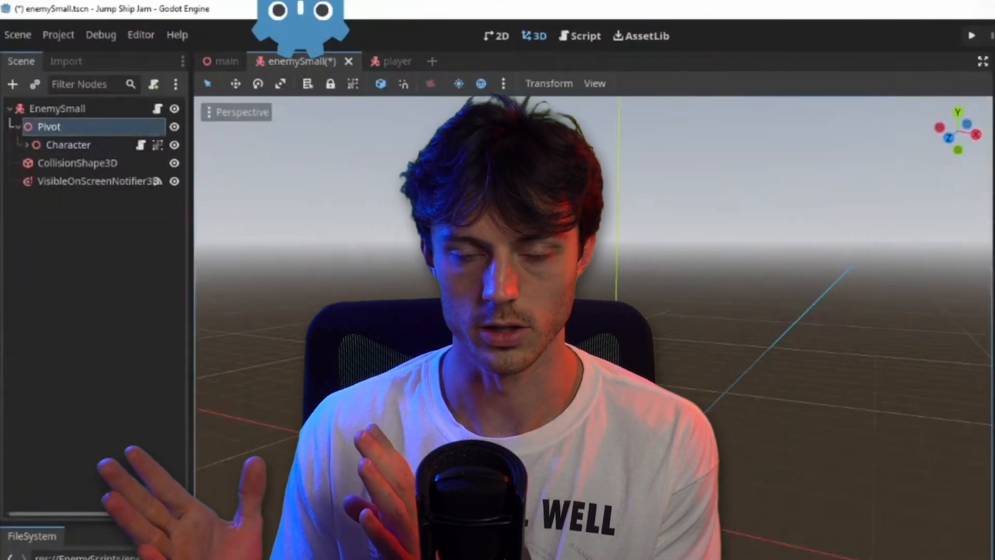